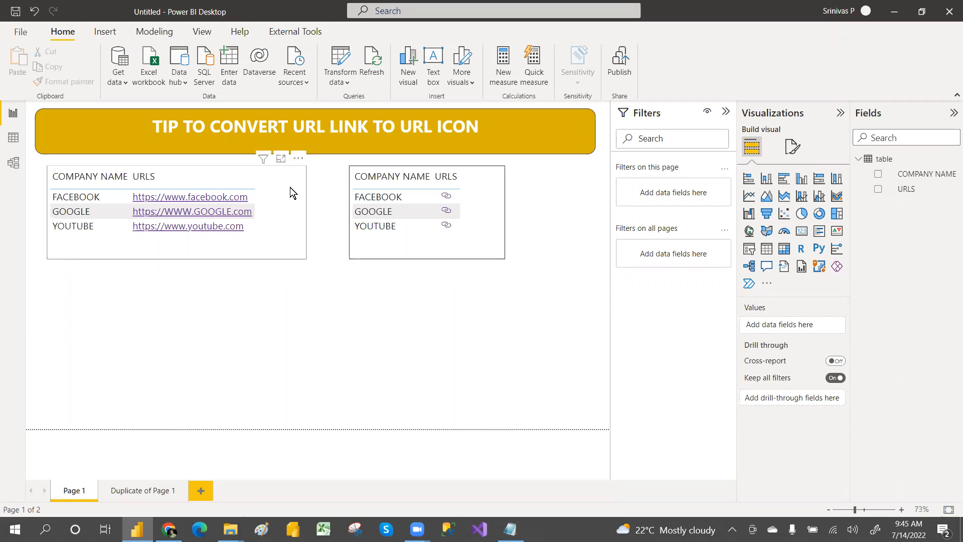
{"action": "mouse_move", "coordinate": [191, 197]}
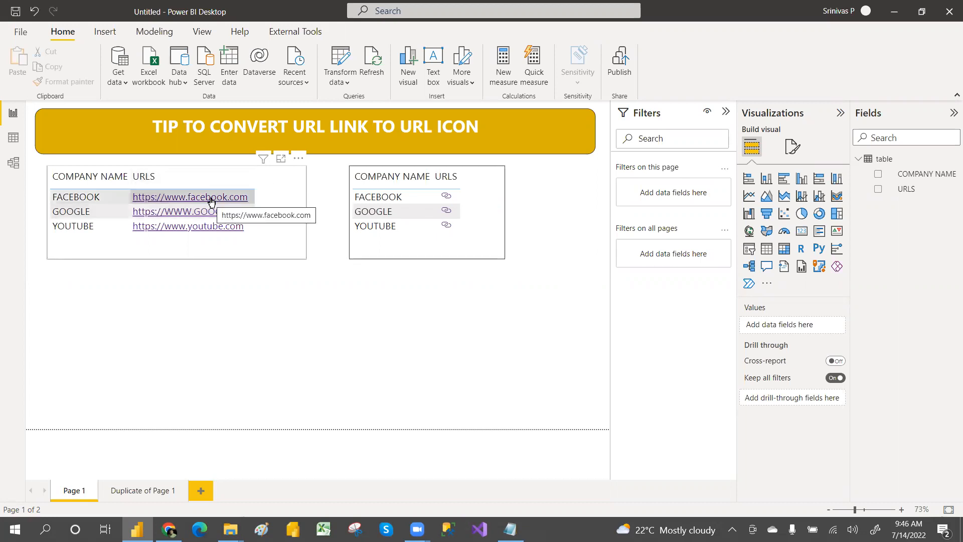
{"action": "mouse_move", "coordinate": [281, 217]}
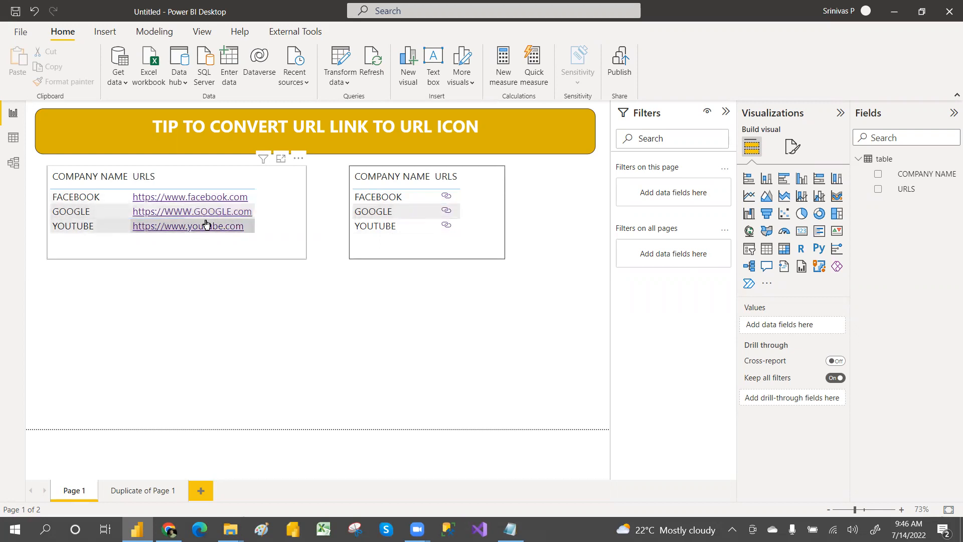
{"action": "mouse_move", "coordinate": [187, 226]}
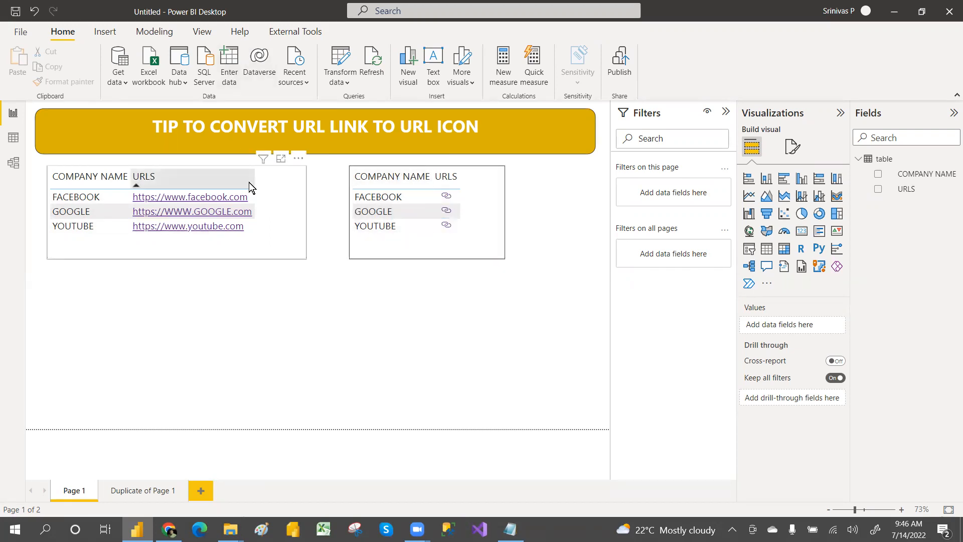
{"action": "mouse_move", "coordinate": [164, 192]}
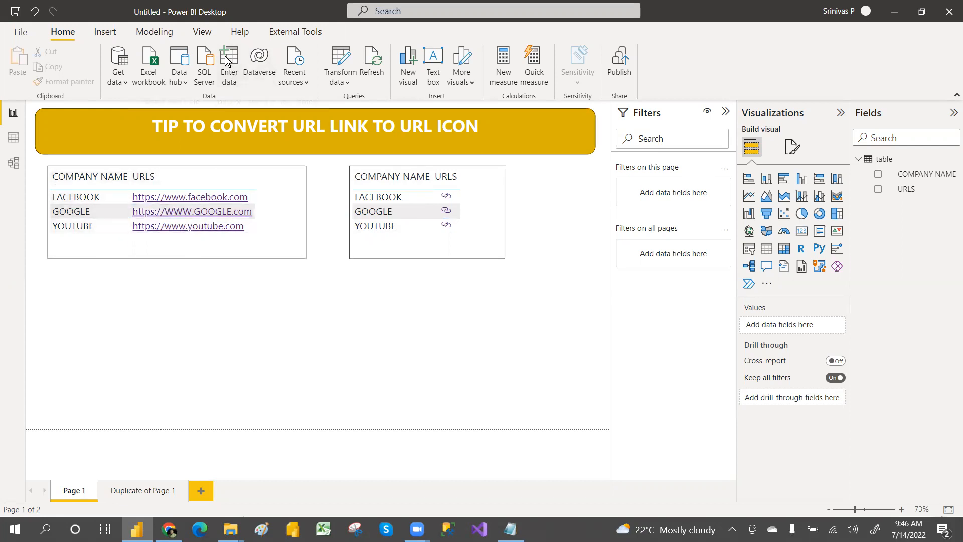
Start a hand-entered table with a 'company name' column and an added url column.
{"action": "left_click", "coordinate": [229, 61]}
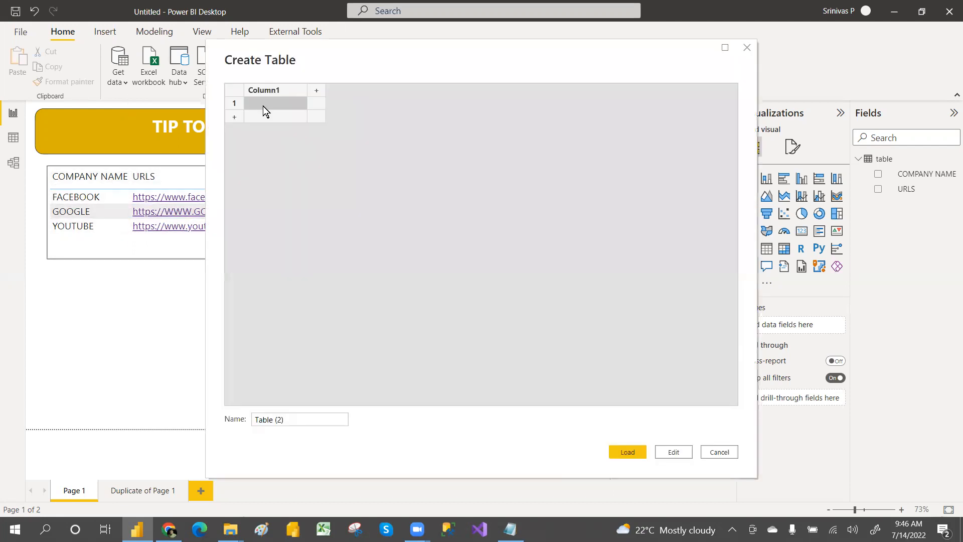
{"action": "mouse_move", "coordinate": [284, 84]}
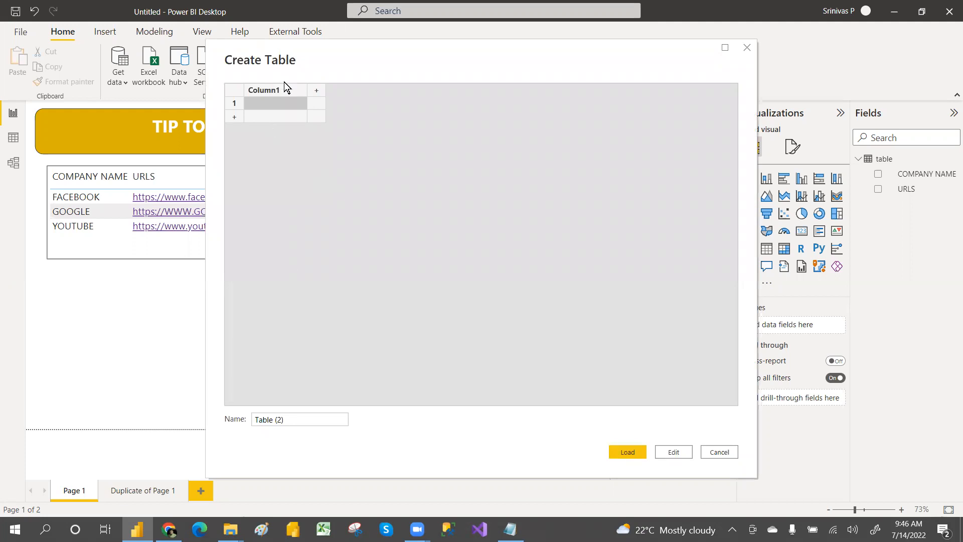
{"action": "type", "text": "company n"}
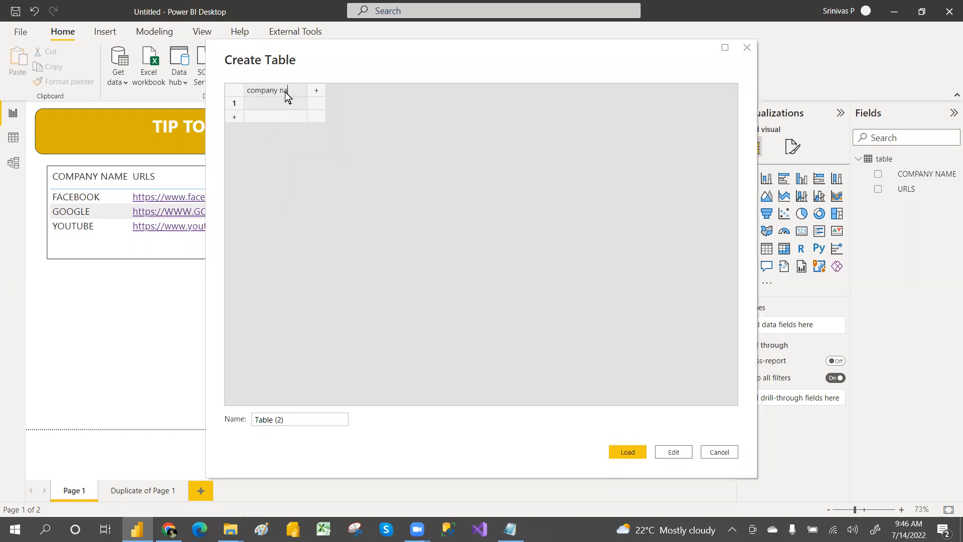
{"action": "type", "text": "ame"}
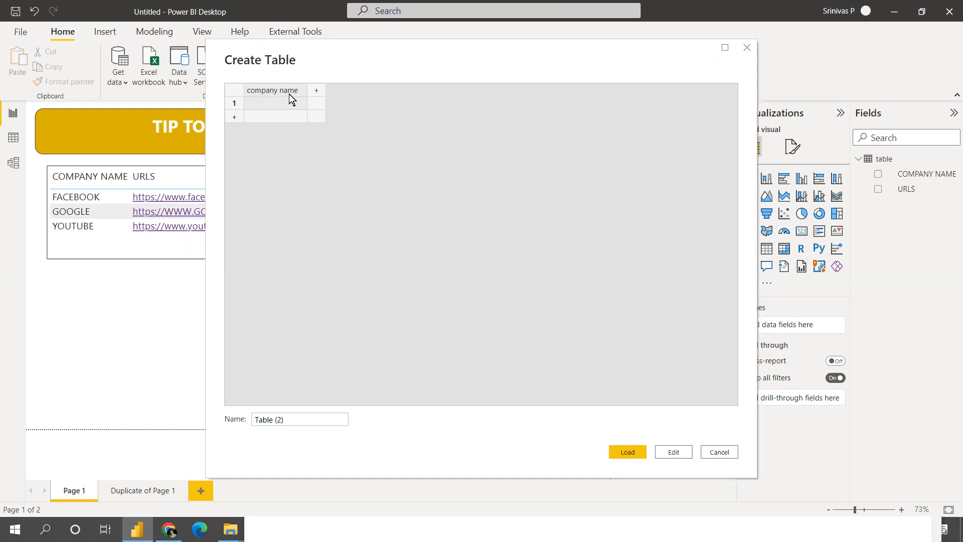
{"action": "left_click", "coordinate": [317, 90]}
{"action": "type", "text": "url"}
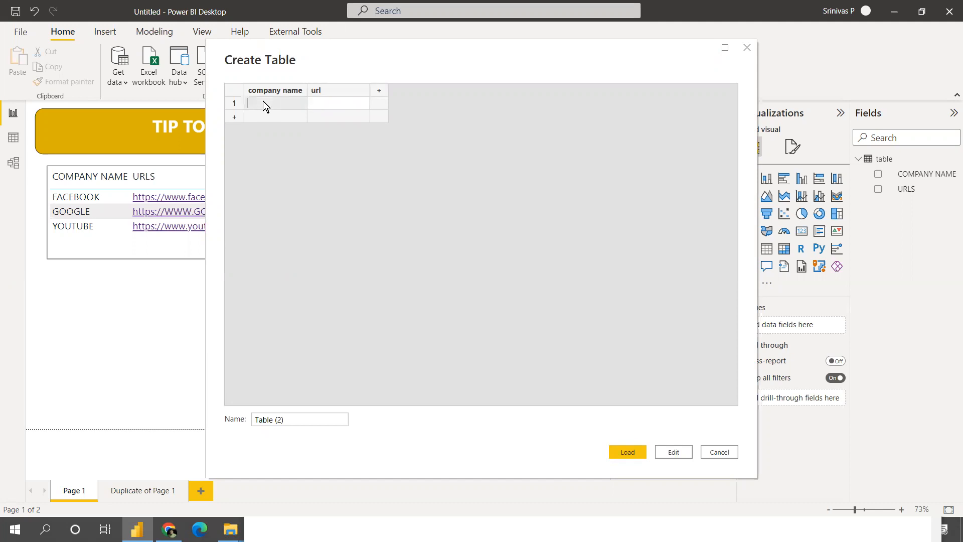
Enter google, youtube and facebook as the company name rows.
{"action": "type", "text": "google"}
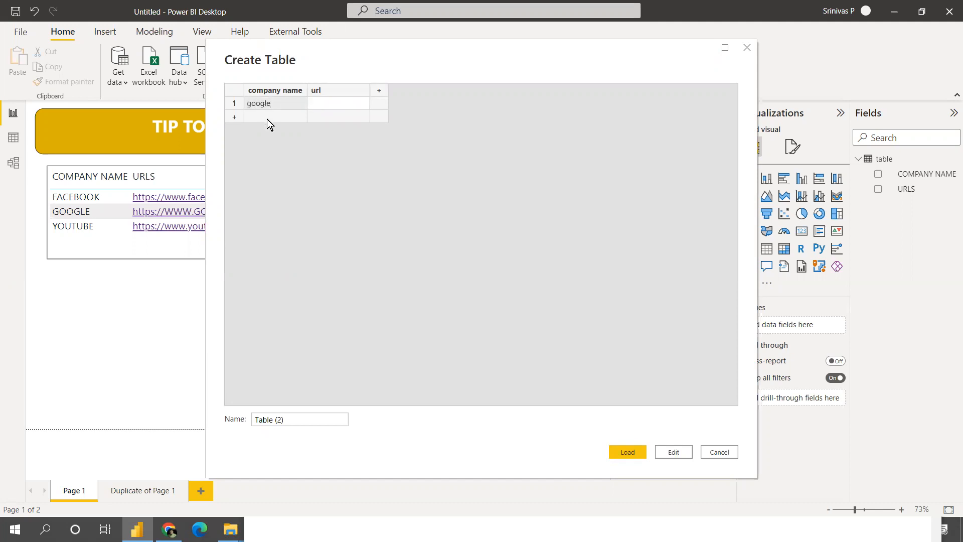
{"action": "type", "text": "y"}
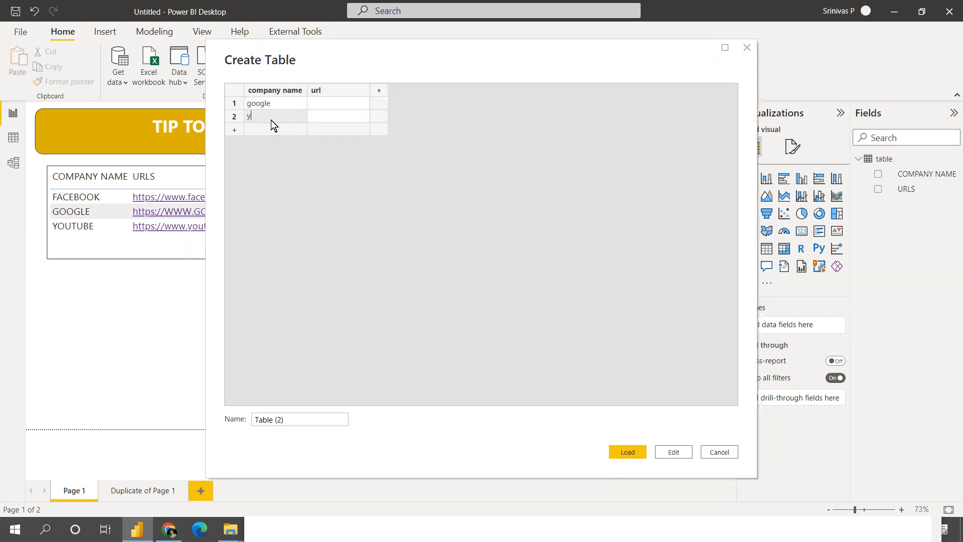
{"action": "type", "text": "outube"}
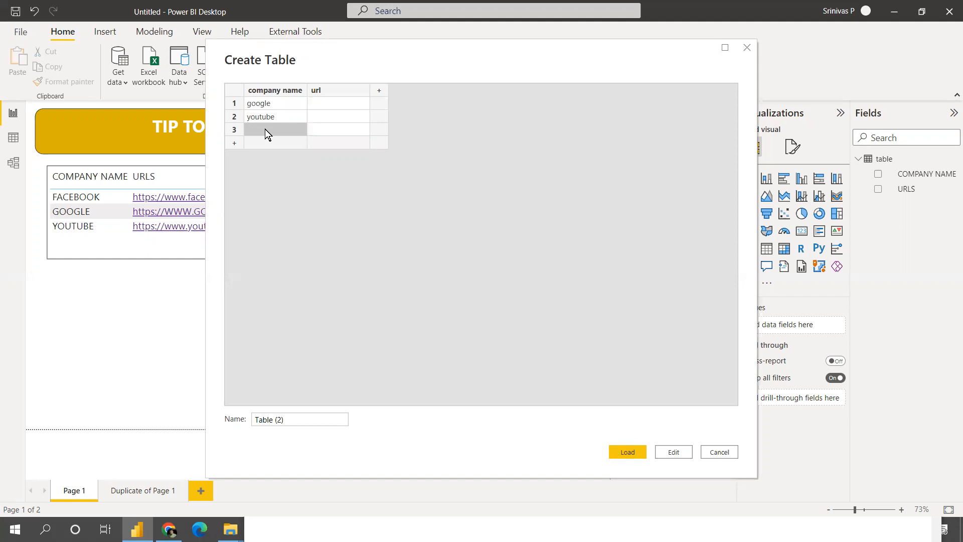
{"action": "type", "text": "fac"}
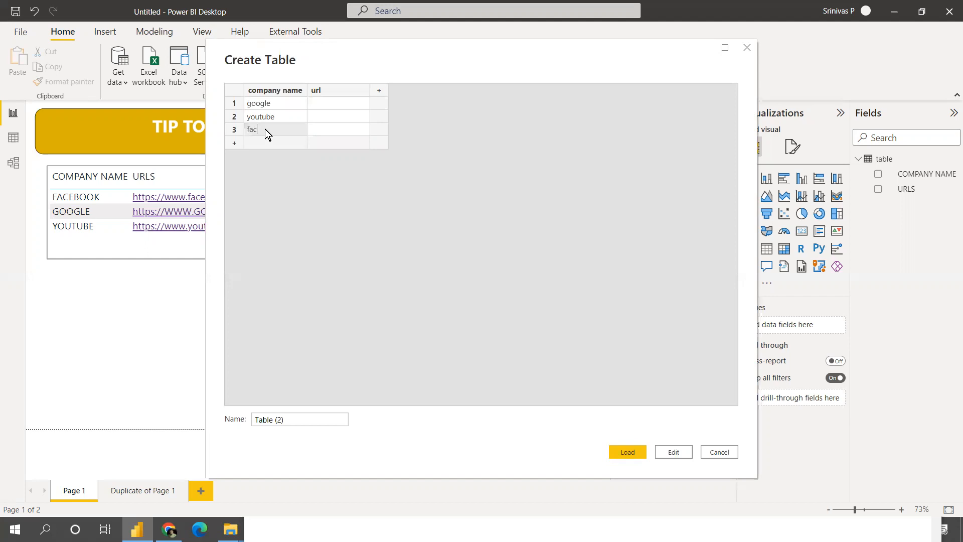
{"action": "type", "text": "ebook"}
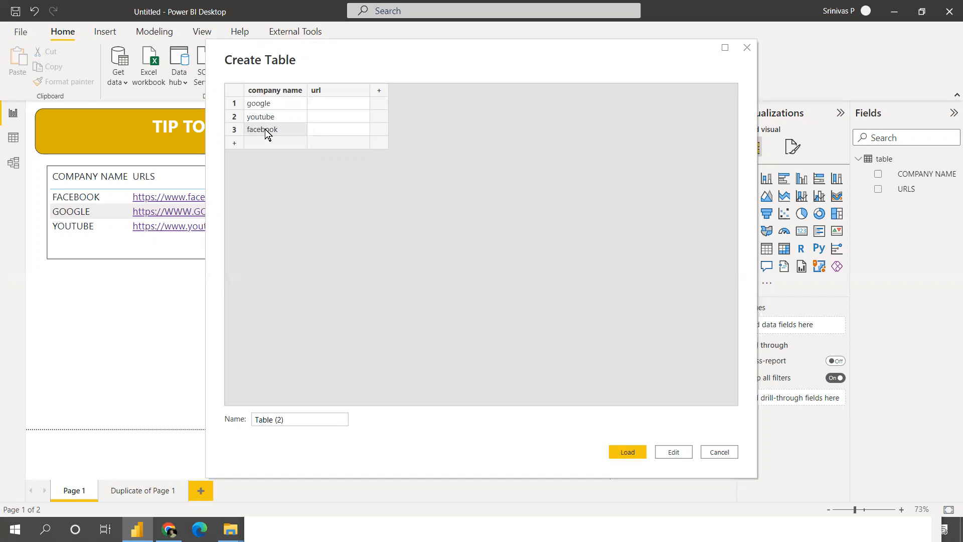
{"action": "mouse_move", "coordinate": [162, 219]}
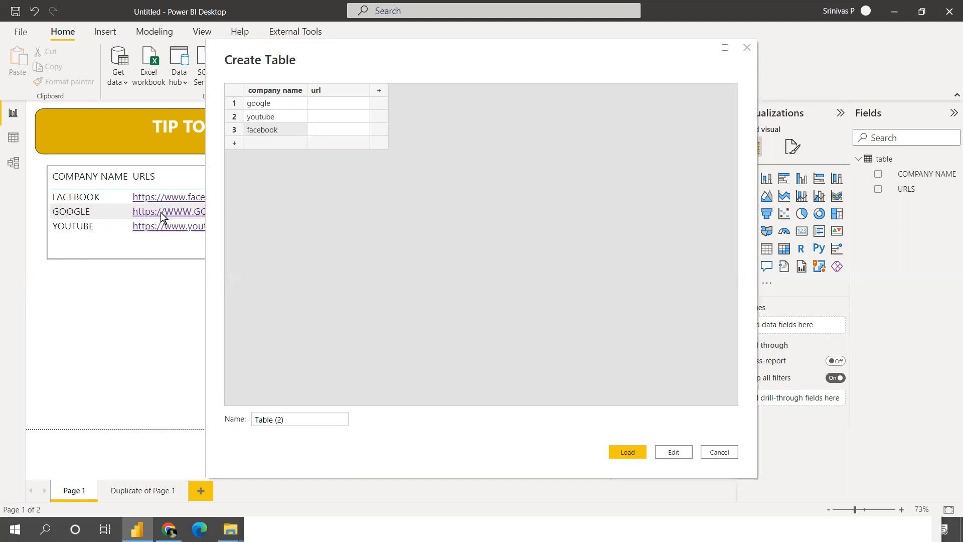
{"action": "mouse_move", "coordinate": [180, 193]}
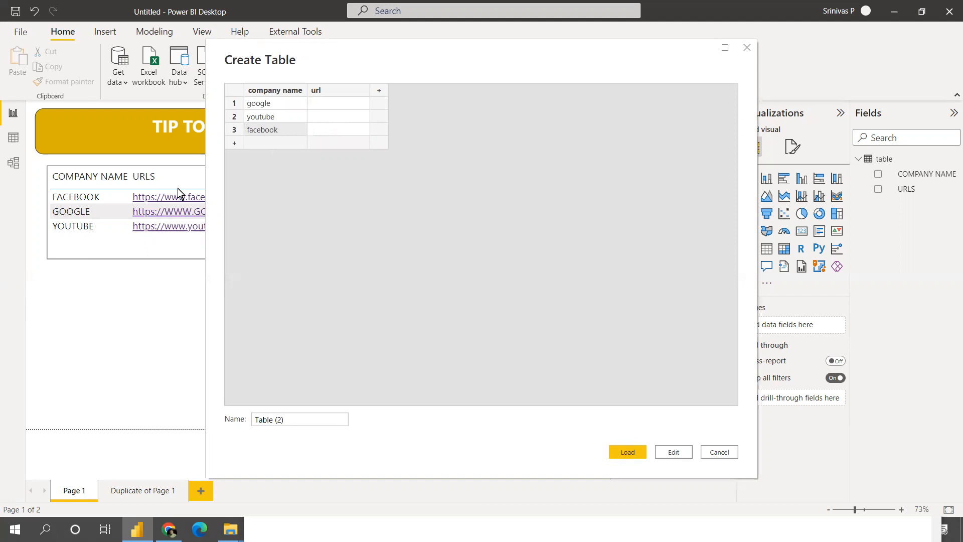
{"action": "left_click", "coordinate": [338, 103]}
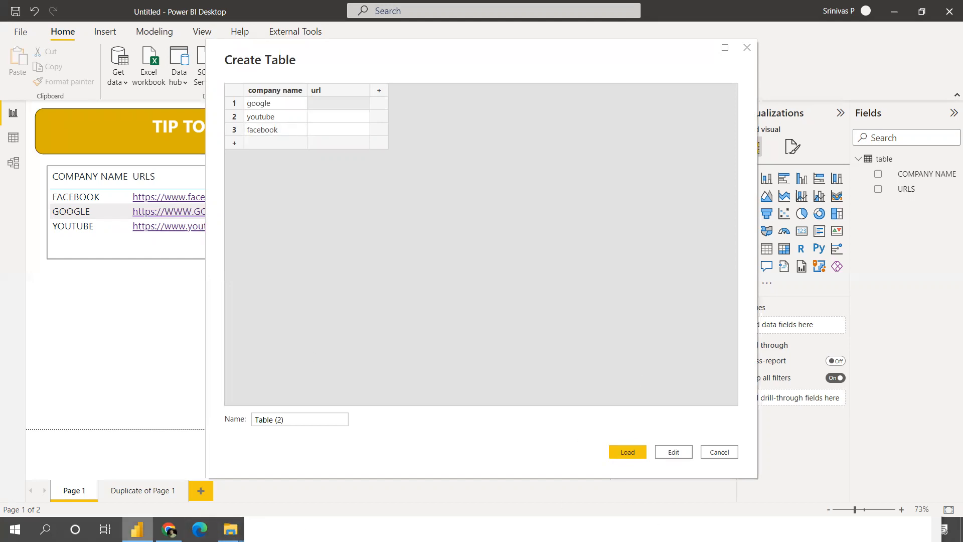
{"action": "key", "text": "alt+tab"}
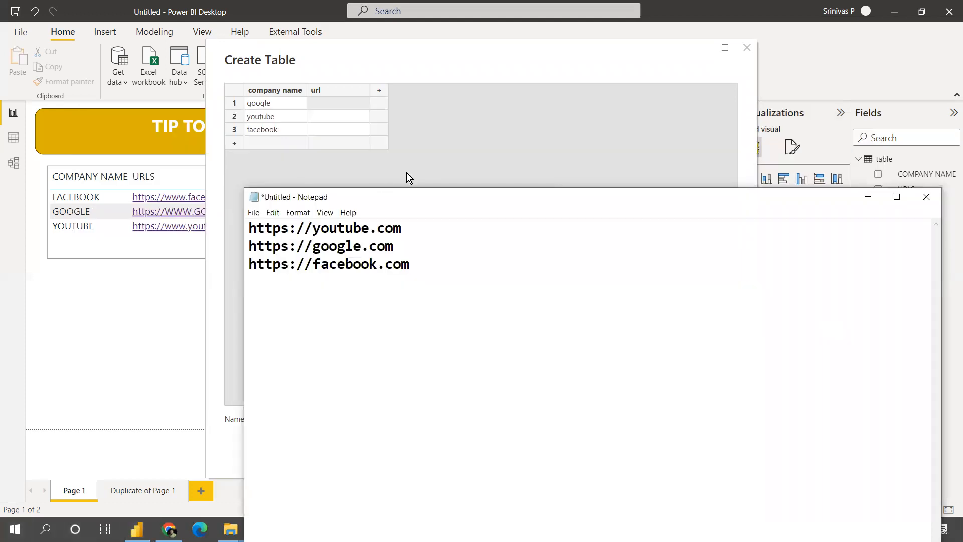
Paste the Notepad web addresses into the three url cells and load the table as Table (2).
{"action": "triple_click", "coordinate": [323, 228]}
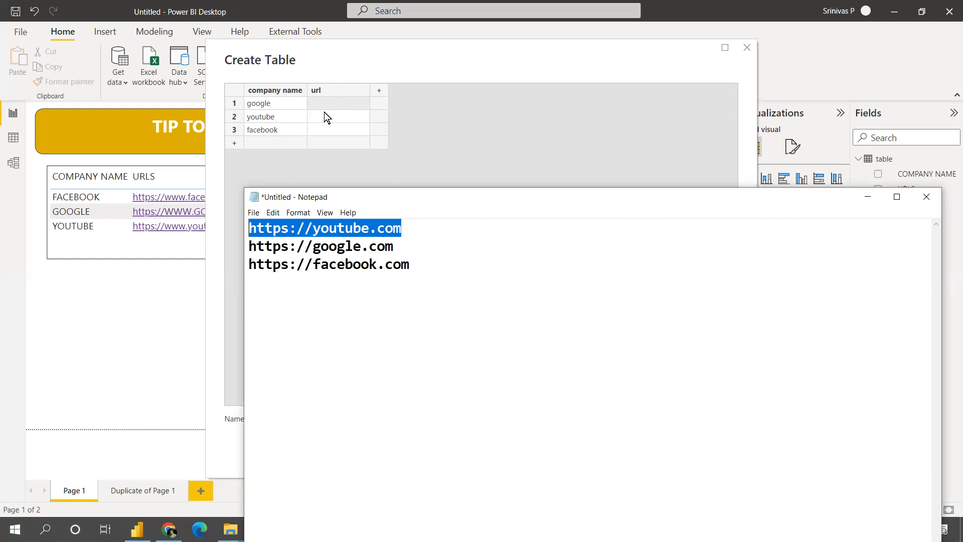
{"action": "left_click", "coordinate": [337, 115]}
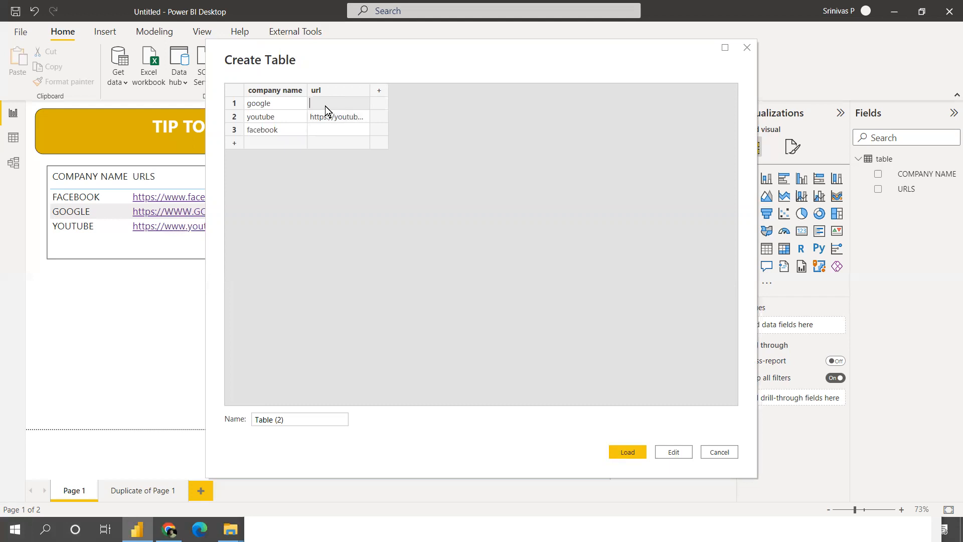
{"action": "type", "text": "m"}
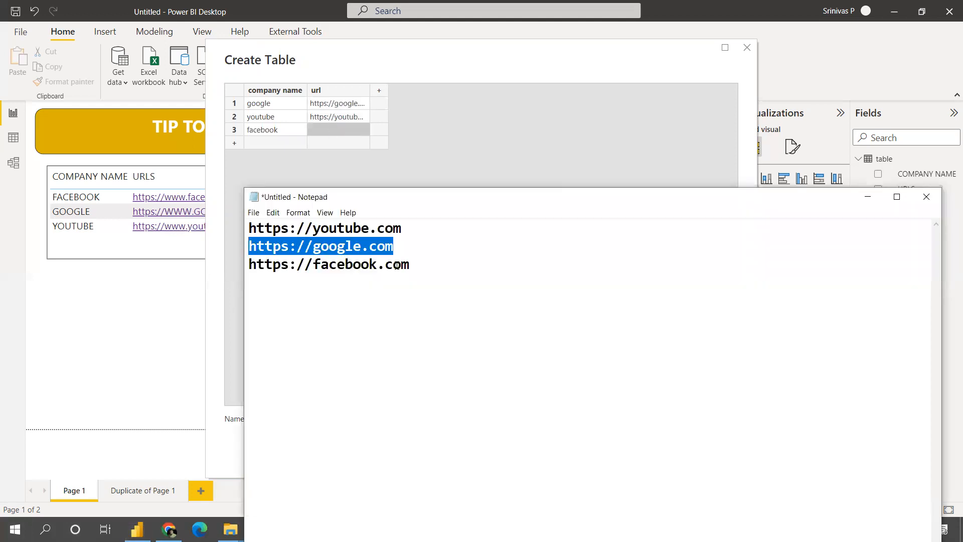
{"action": "left_click", "coordinate": [328, 264]}
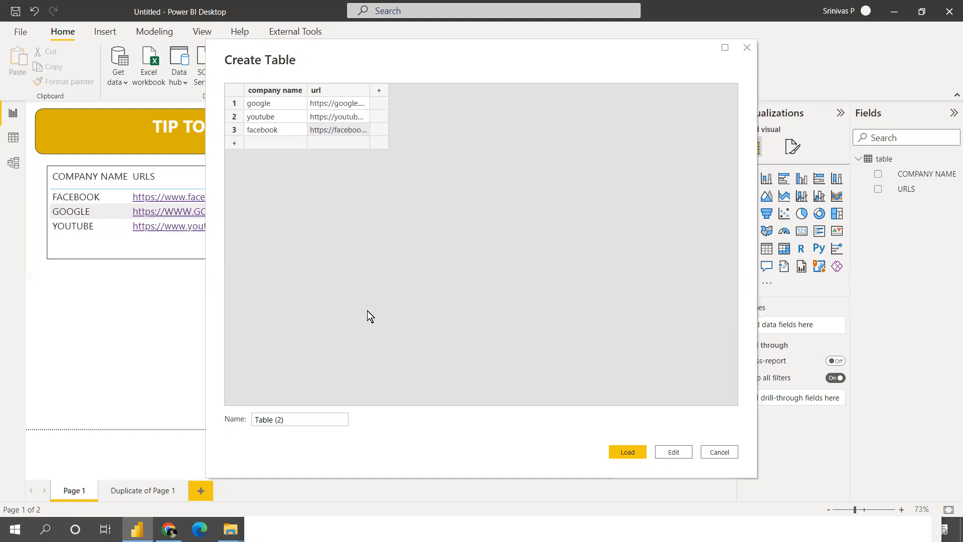
{"action": "left_click", "coordinate": [299, 418]}
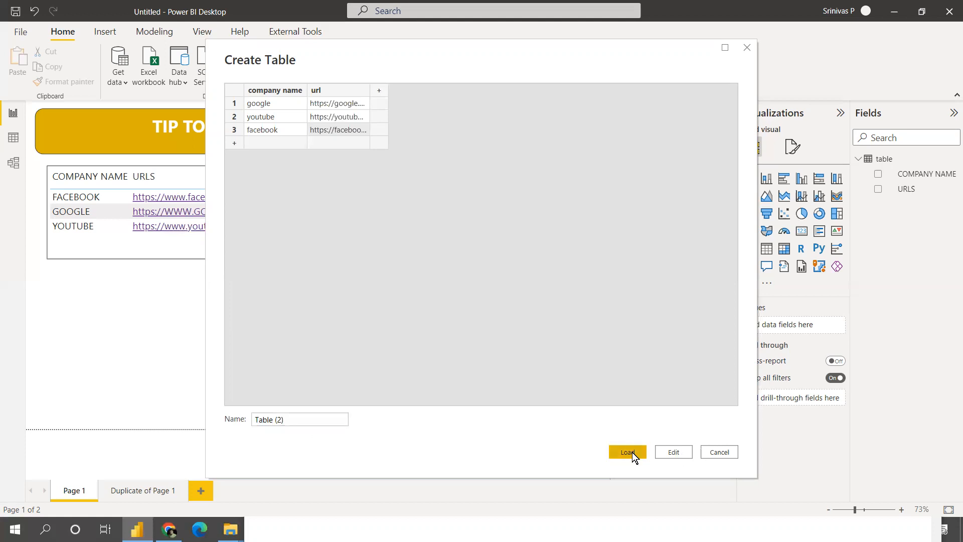
{"action": "left_click", "coordinate": [626, 452]}
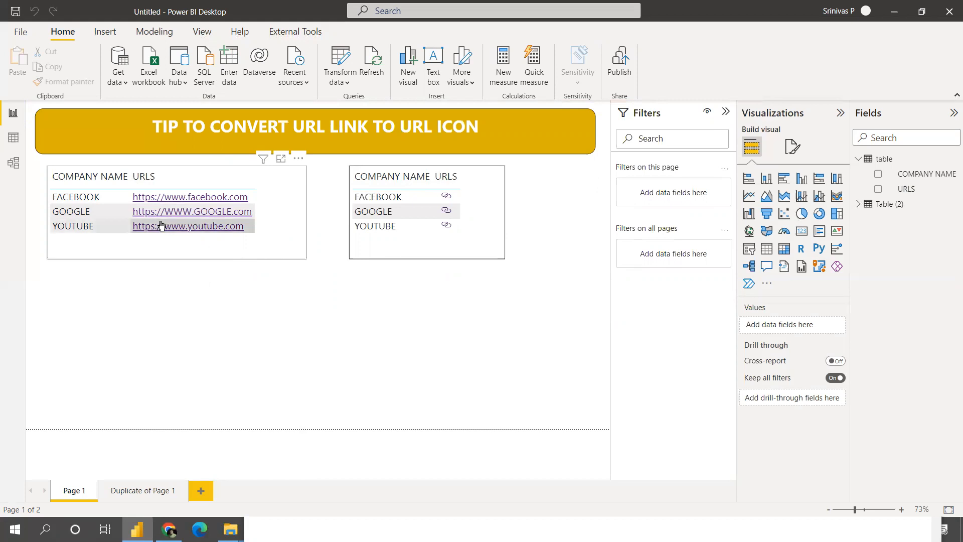
{"action": "mouse_move", "coordinate": [172, 254]}
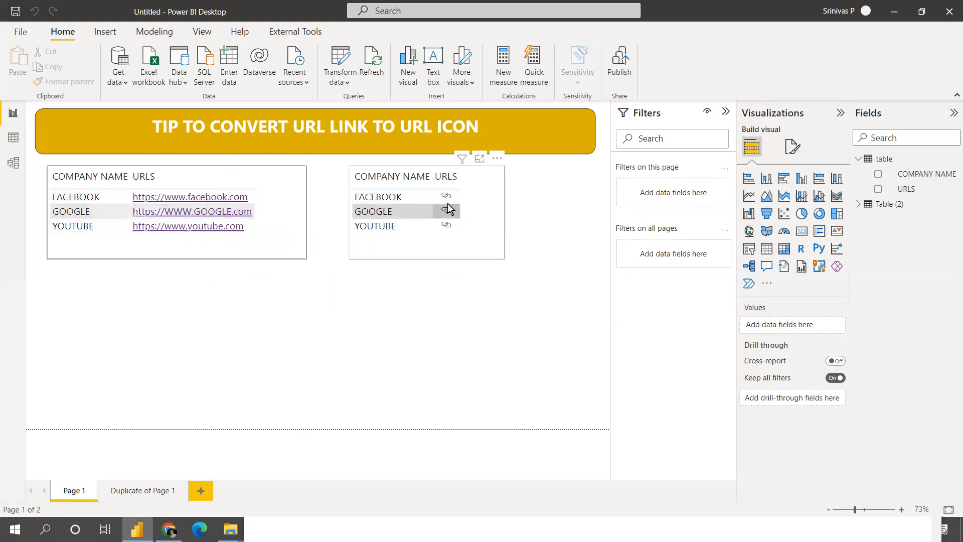
{"action": "mouse_move", "coordinate": [445, 197]}
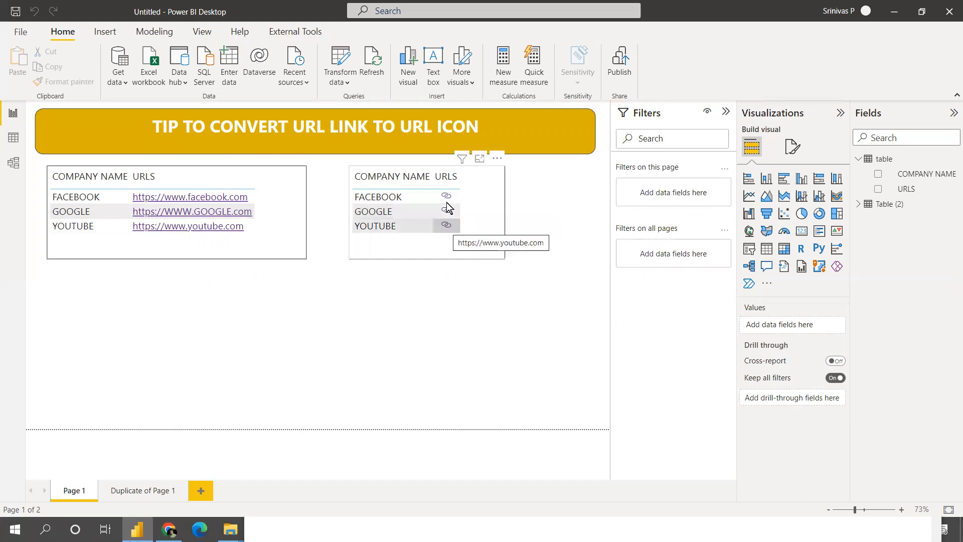
{"action": "mouse_move", "coordinate": [446, 210]}
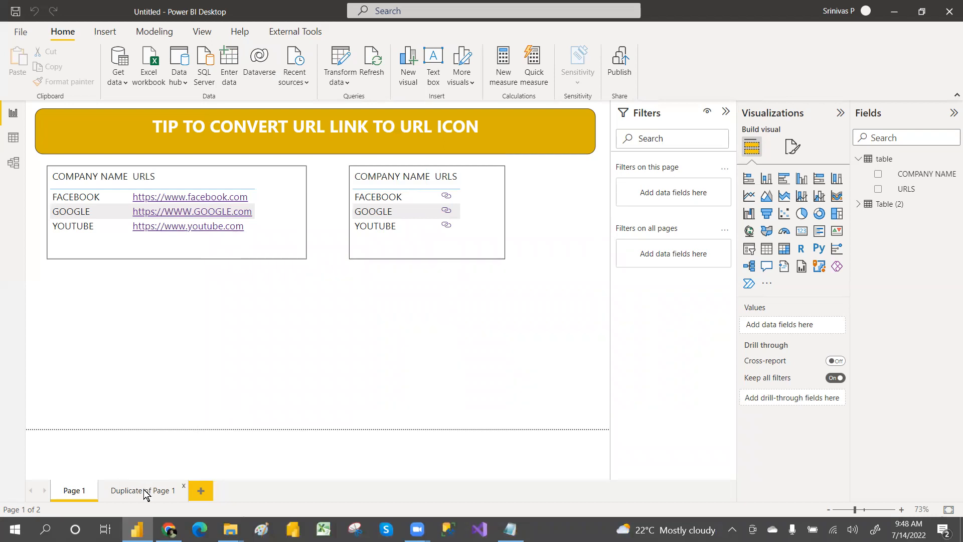
On Duplicate of Page 1, add Table (2)'s company name and url to a table, then view data.
{"action": "left_click", "coordinate": [145, 490]}
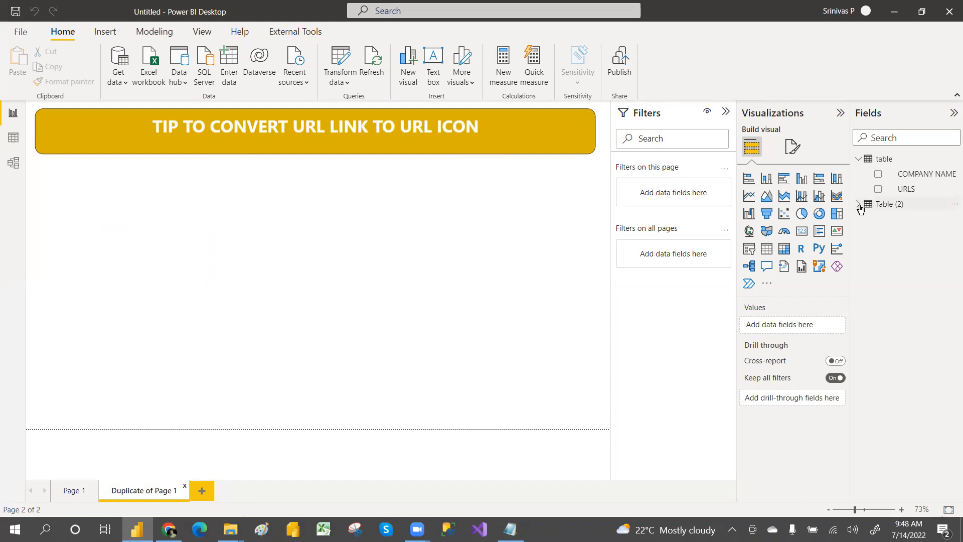
{"action": "left_click", "coordinate": [878, 220]}
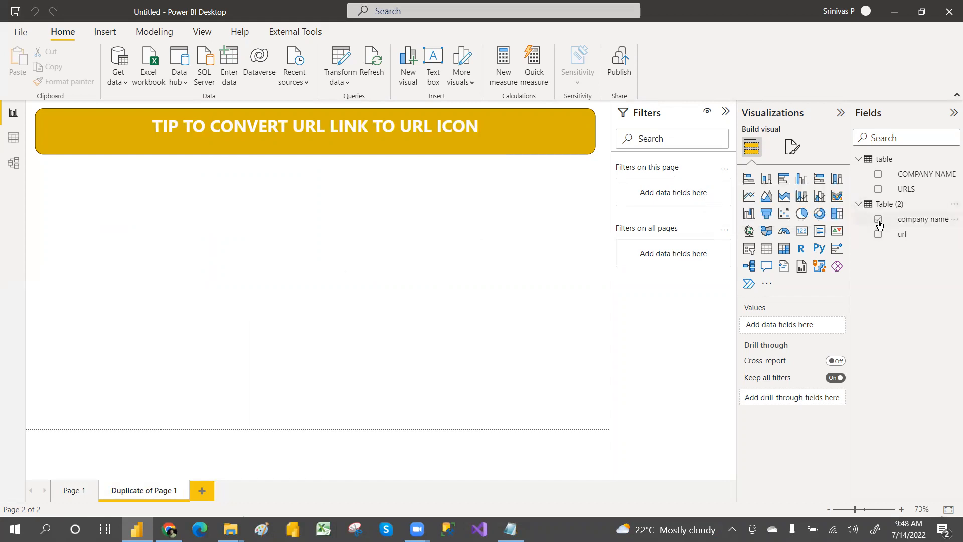
{"action": "left_click", "coordinate": [878, 222]}
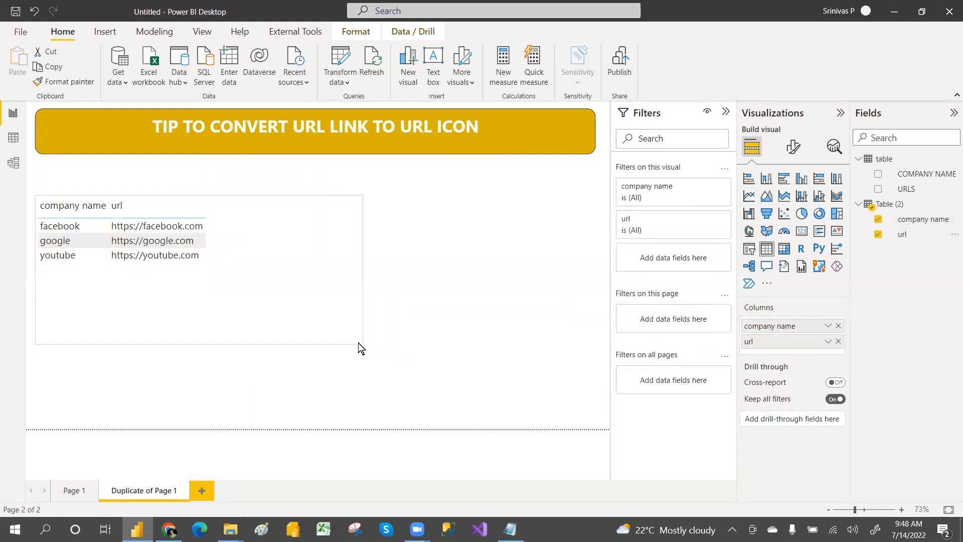
{"action": "left_click", "coordinate": [169, 245]}
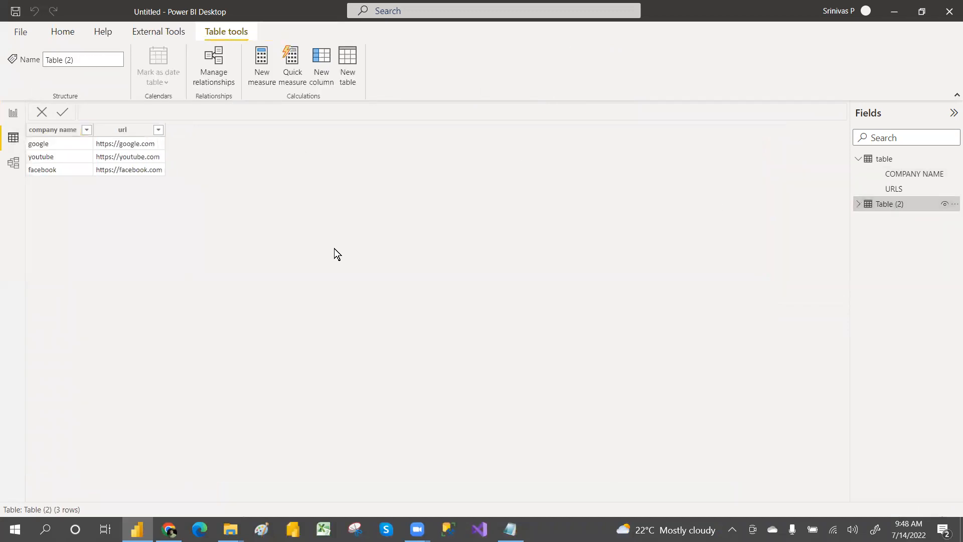
Set the url column's data category to Web URL and go back to Report view.
{"action": "left_click", "coordinate": [123, 130]}
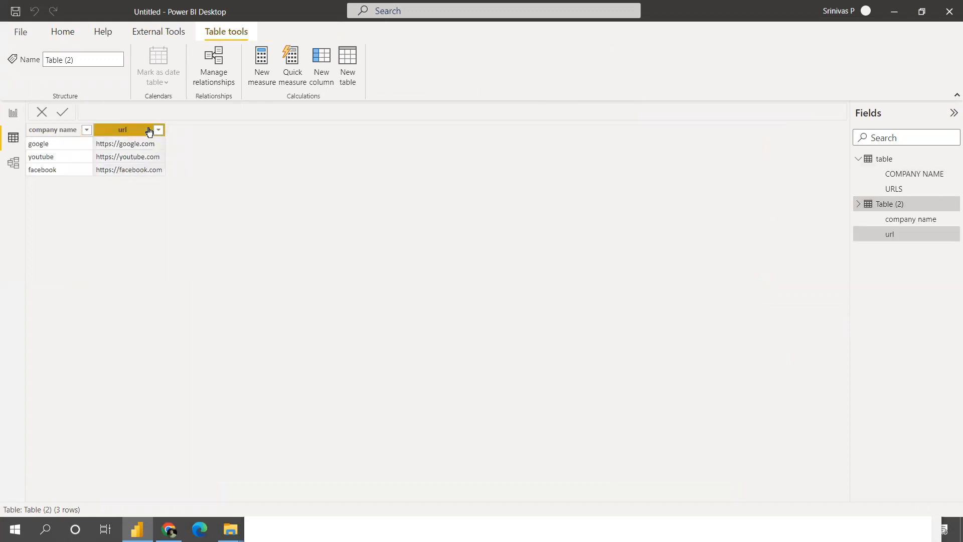
{"action": "left_click", "coordinate": [121, 129]}
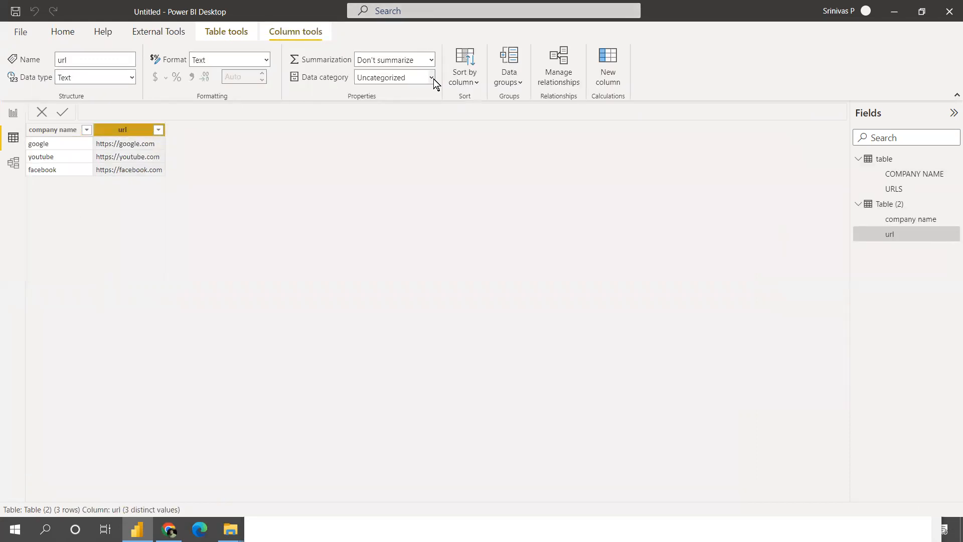
{"action": "left_click", "coordinate": [432, 76]}
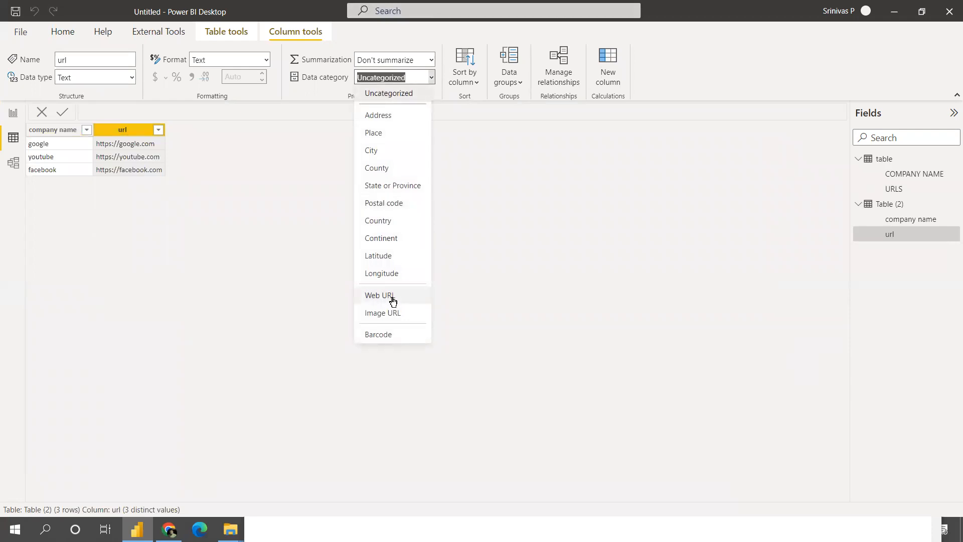
{"action": "left_click", "coordinate": [379, 295]}
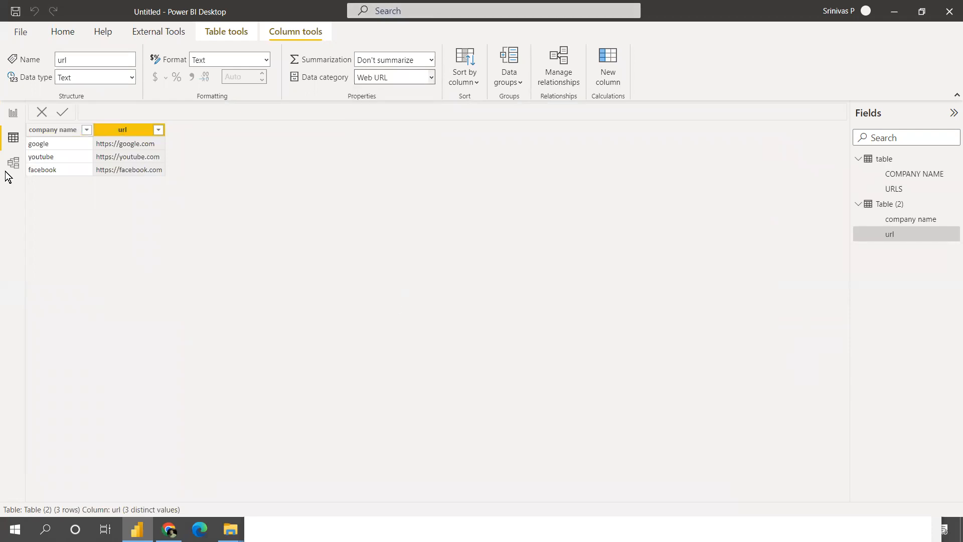
{"action": "left_click", "coordinate": [13, 112]}
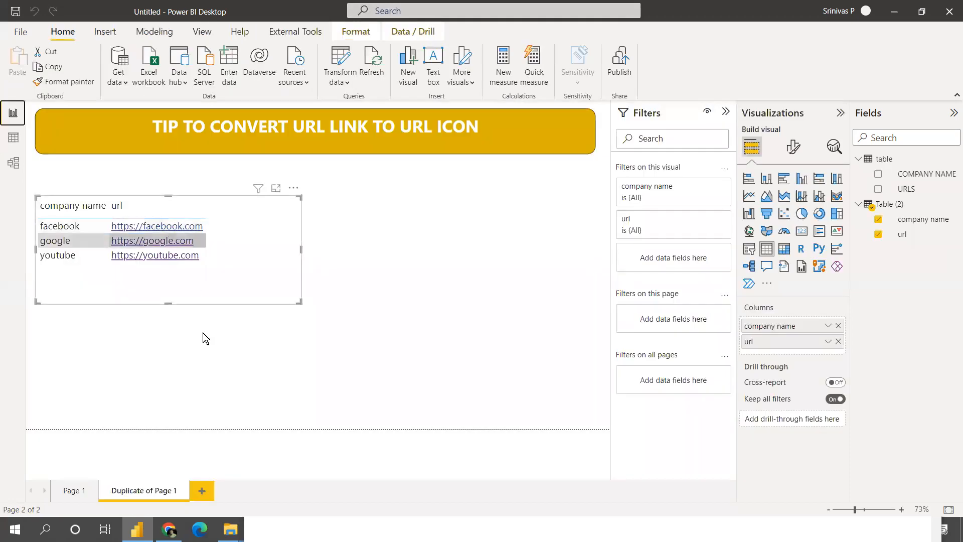
{"action": "mouse_move", "coordinate": [157, 227]}
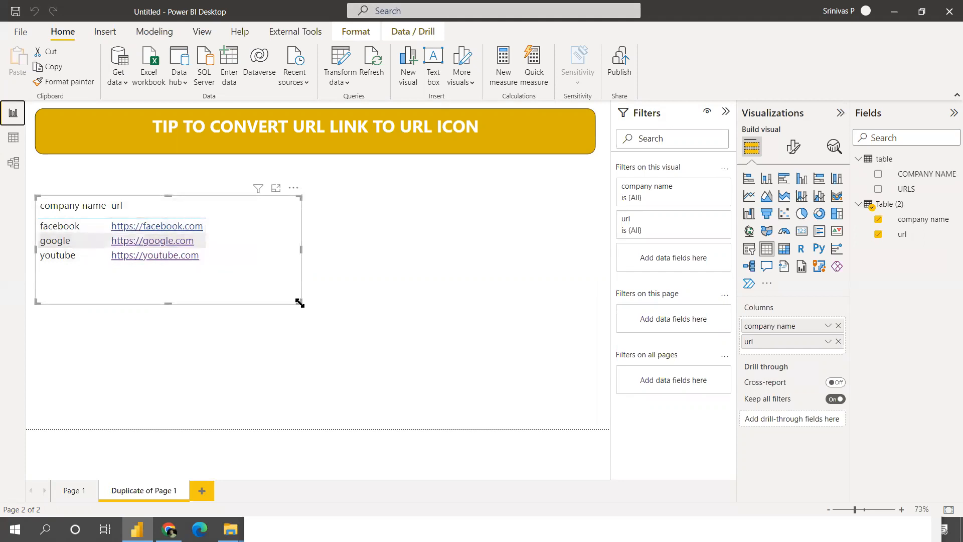
Shrink the links table, position its pasted copy beside it, and open Format visual.
{"action": "left_click_drag", "start_coordinate": [300, 301], "coordinate": [232, 282]}
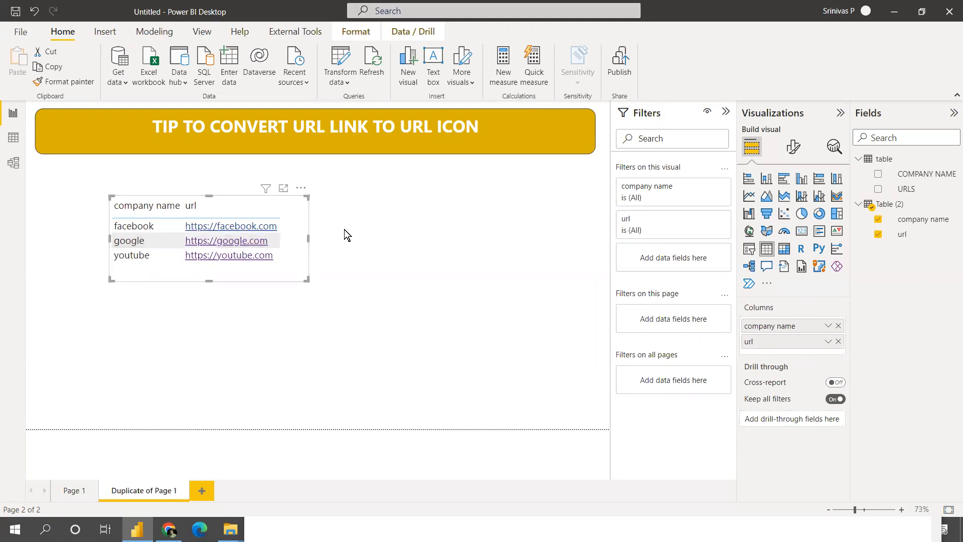
{"action": "mouse_move", "coordinate": [477, 229]}
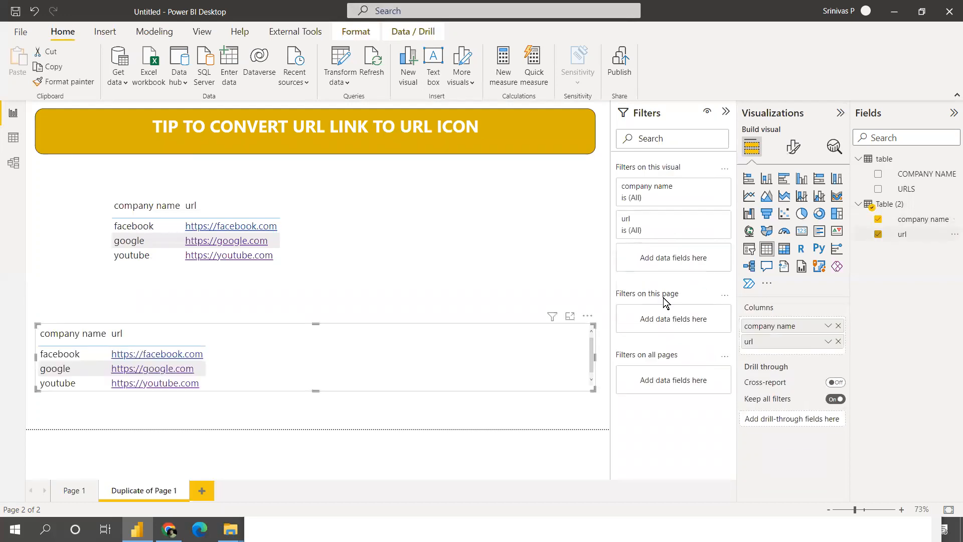
{"action": "mouse_move", "coordinate": [675, 373]}
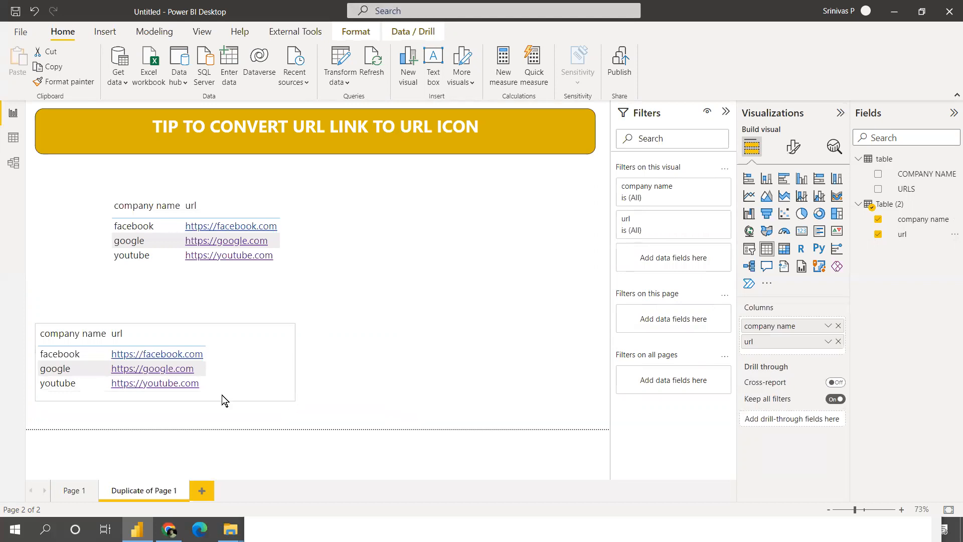
{"action": "left_click", "coordinate": [225, 400]}
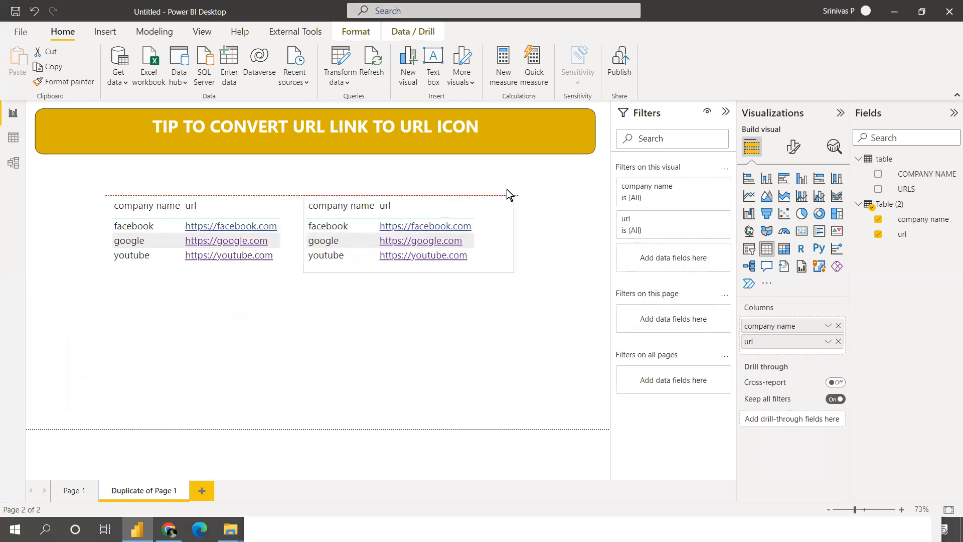
{"action": "left_click", "coordinate": [408, 240]}
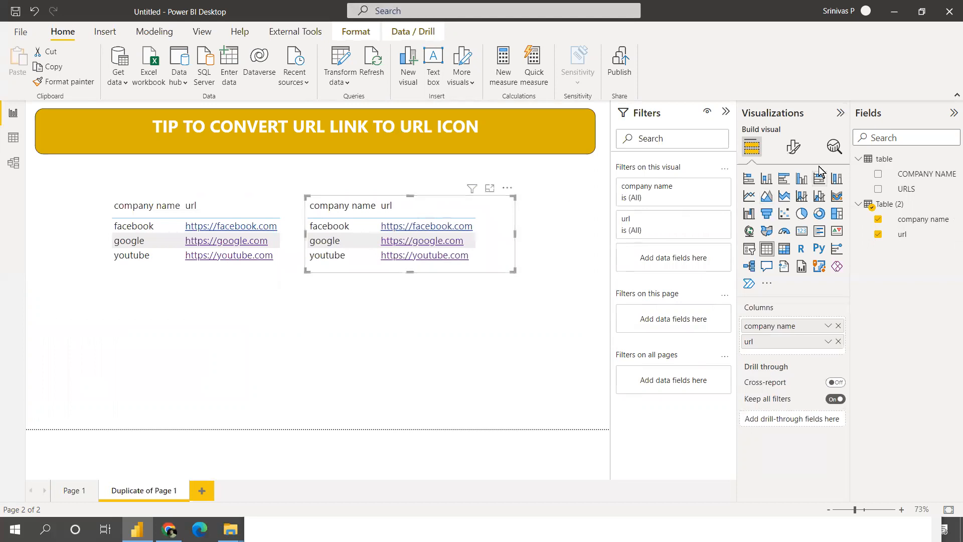
{"action": "left_click", "coordinate": [793, 147]}
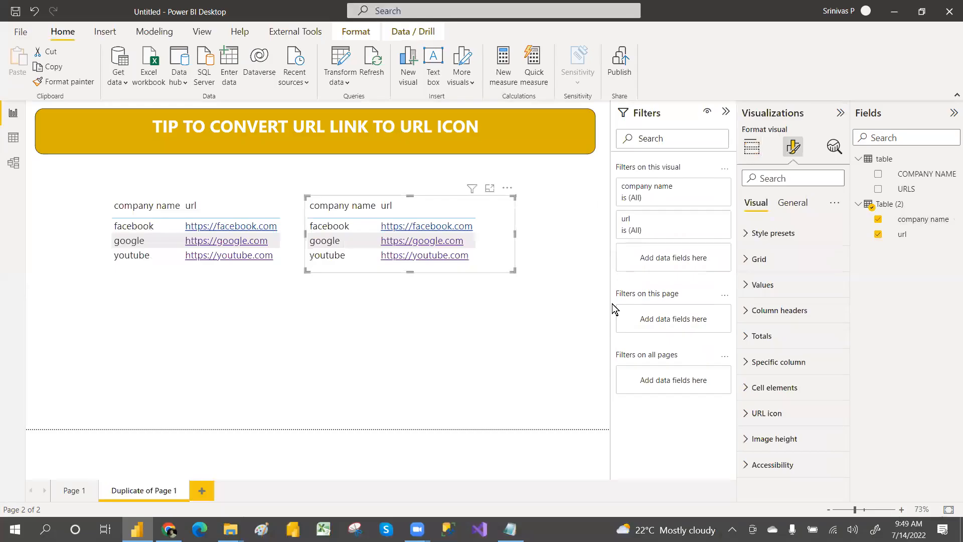
Turn on the URL icon Values toggle for the copied table.
{"action": "left_click", "coordinate": [766, 412]}
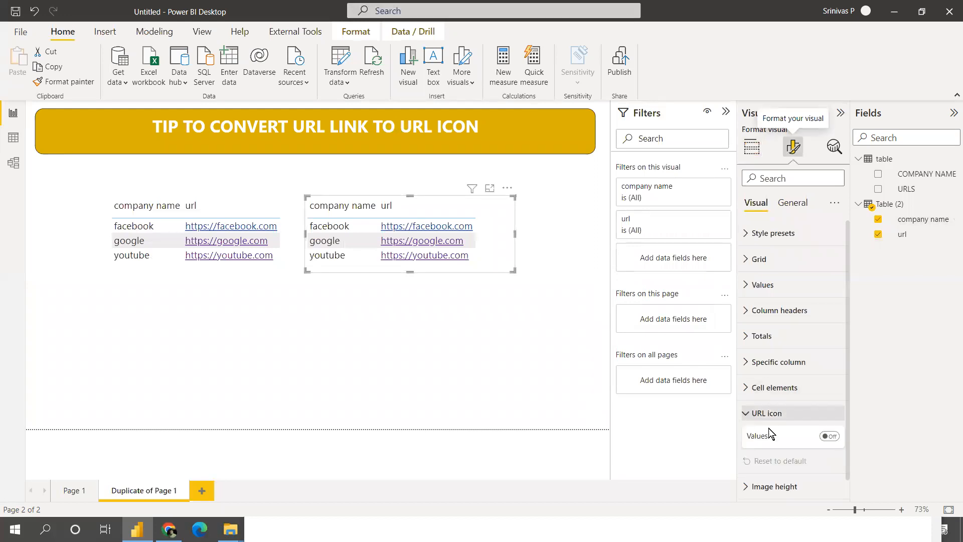
{"action": "left_click", "coordinate": [828, 436]}
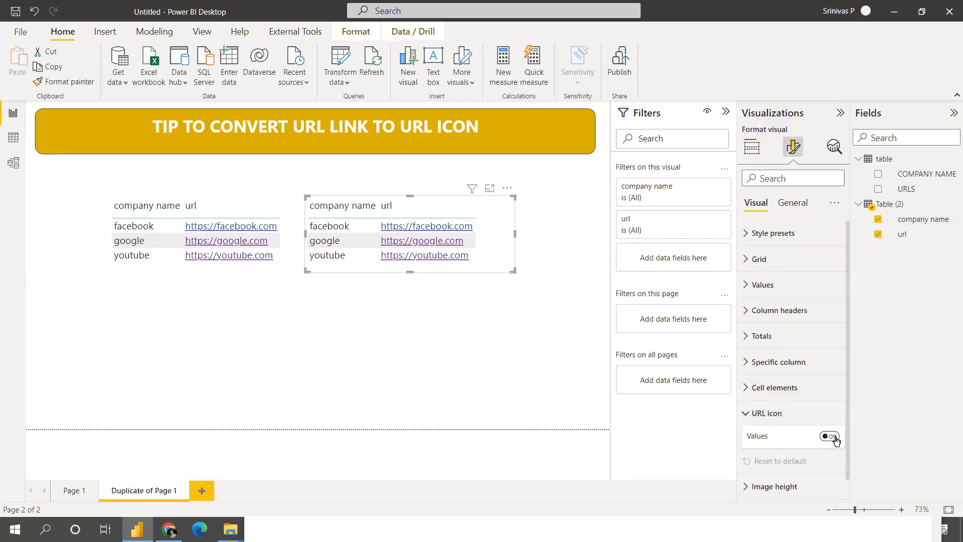
{"action": "left_click", "coordinate": [829, 436]}
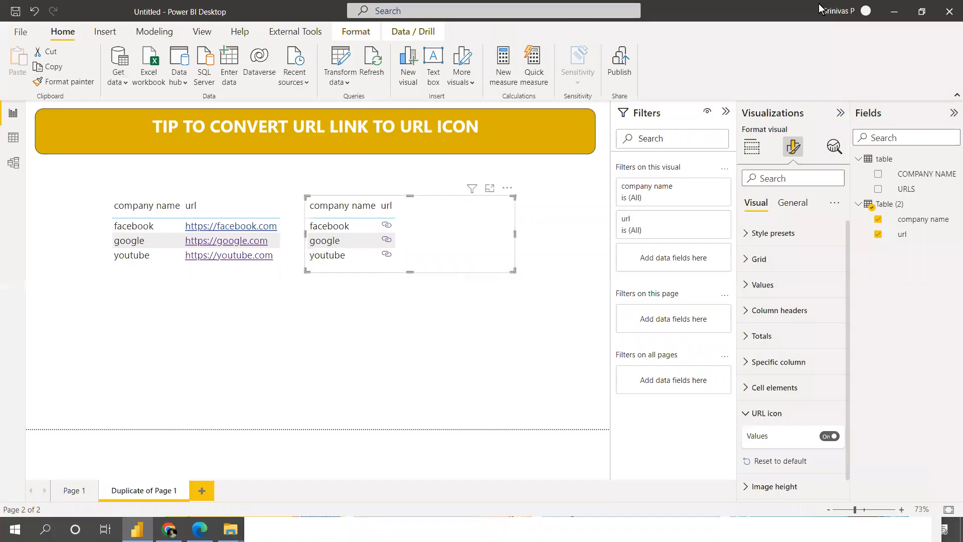
{"action": "mouse_move", "coordinate": [854, 18]}
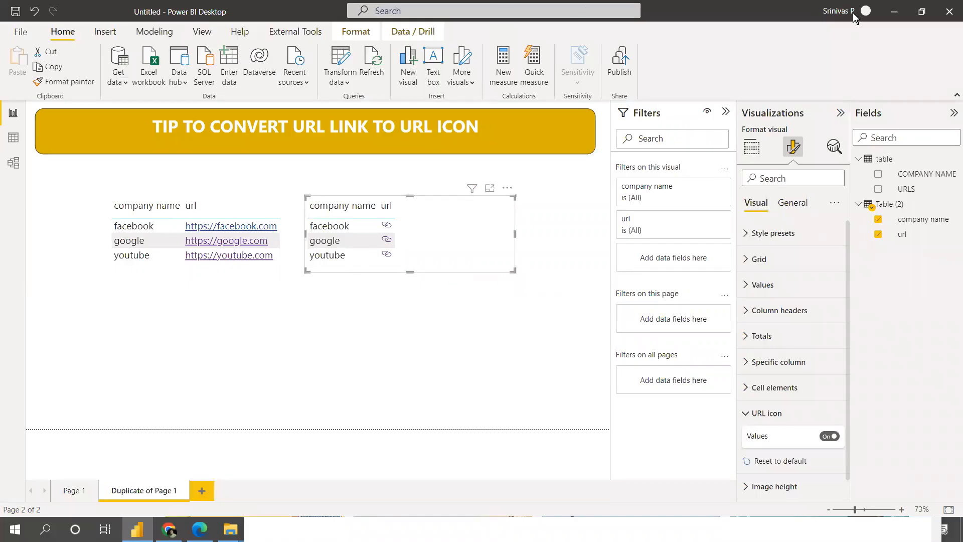